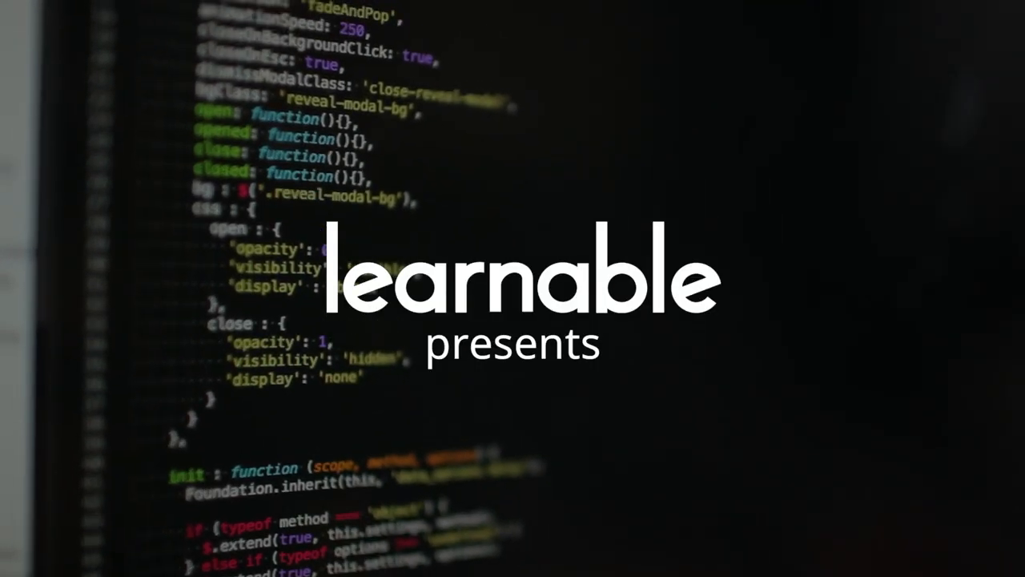
scroll("down", 3)
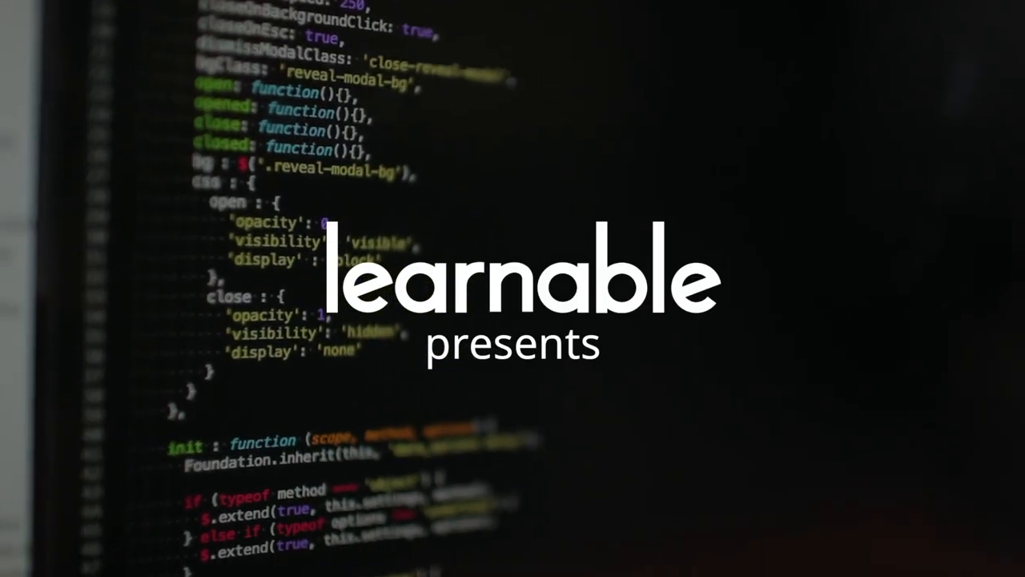